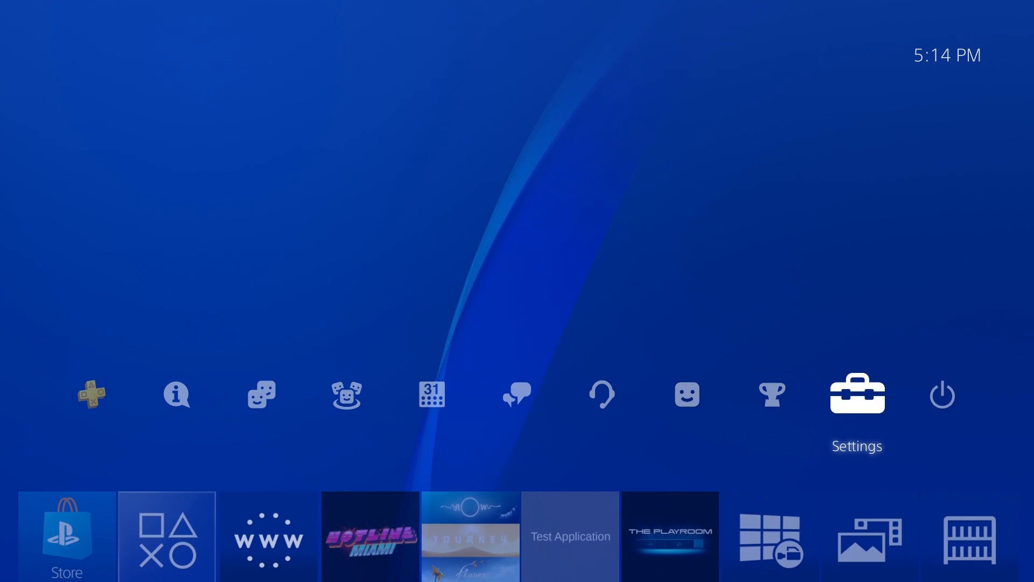
Cache all firmware 5.05 exploit payloads from the User's Guide host page and acknowledge the success message
left_click(856, 393)
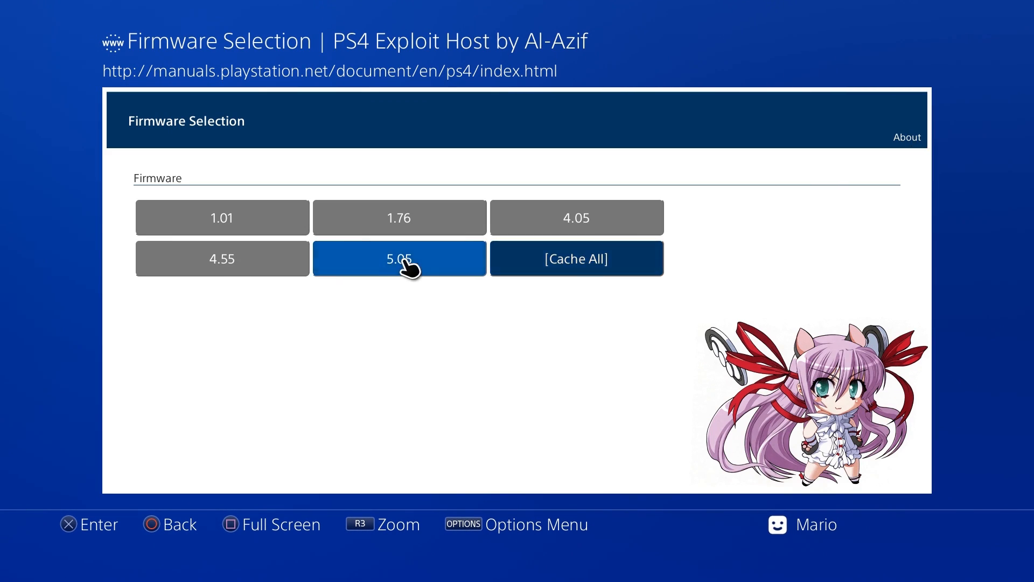
left_click(399, 257)
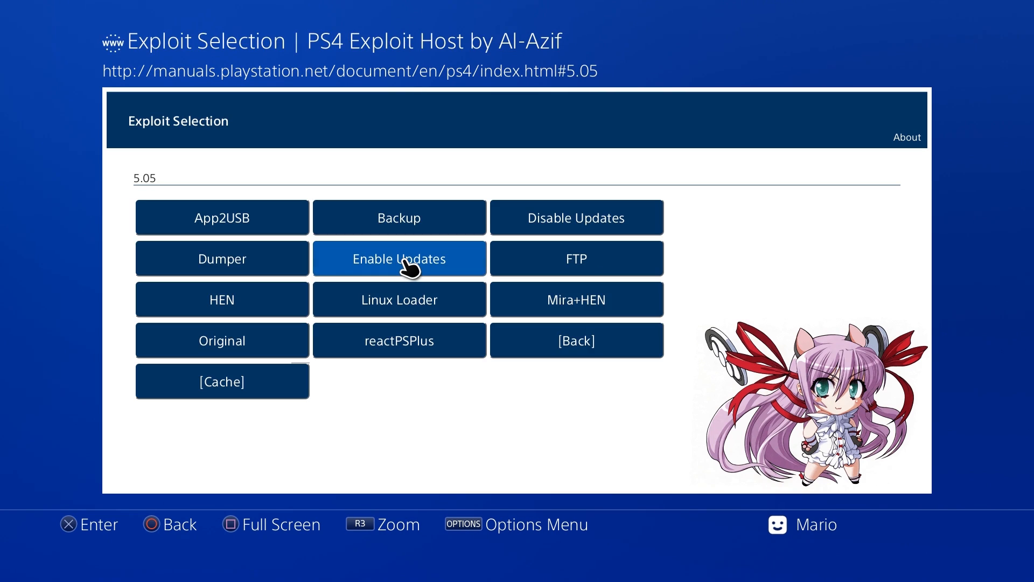
mouse_move(399, 218)
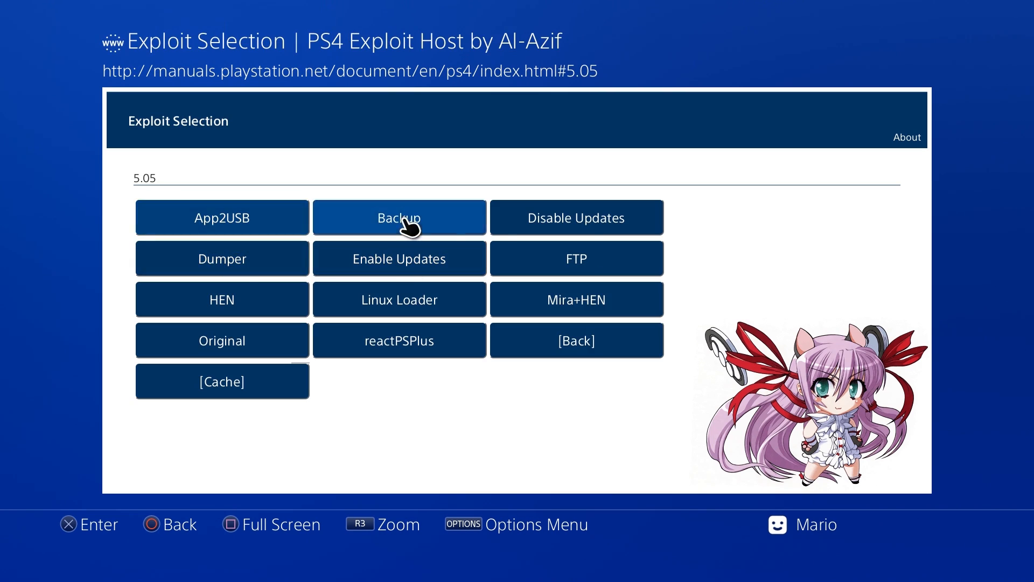
mouse_move(575, 340)
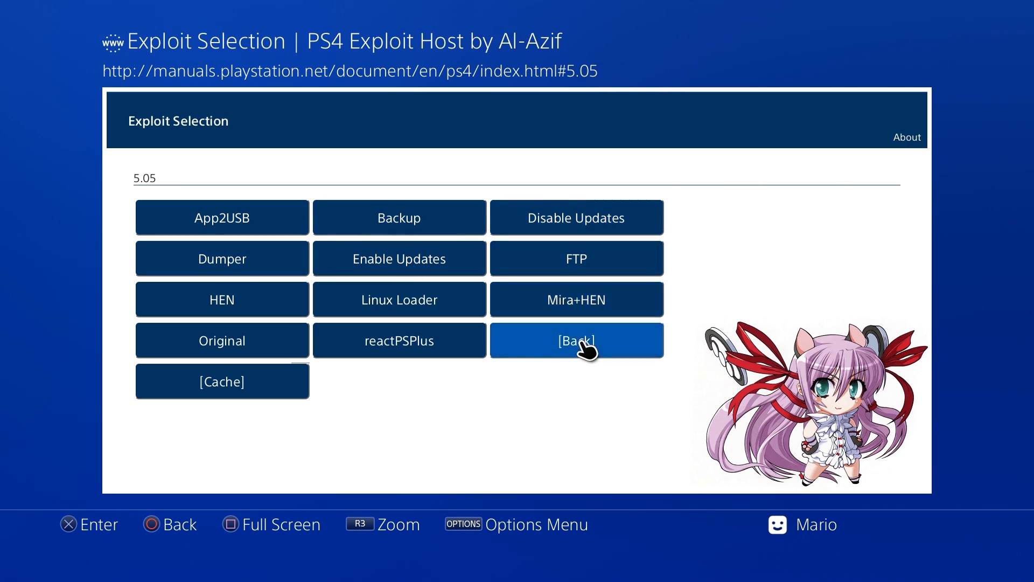
mouse_move(224, 381)
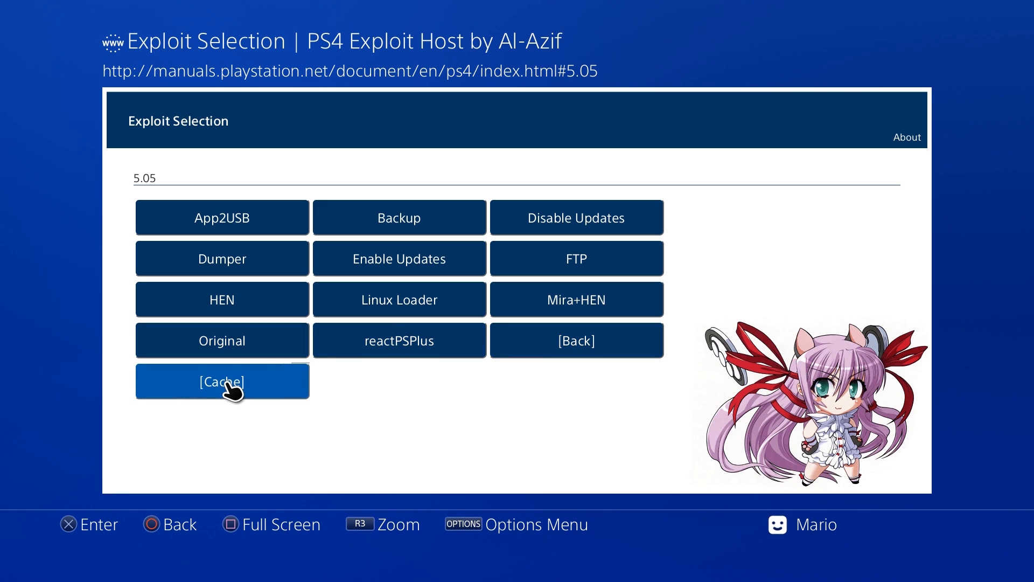
left_click(222, 382)
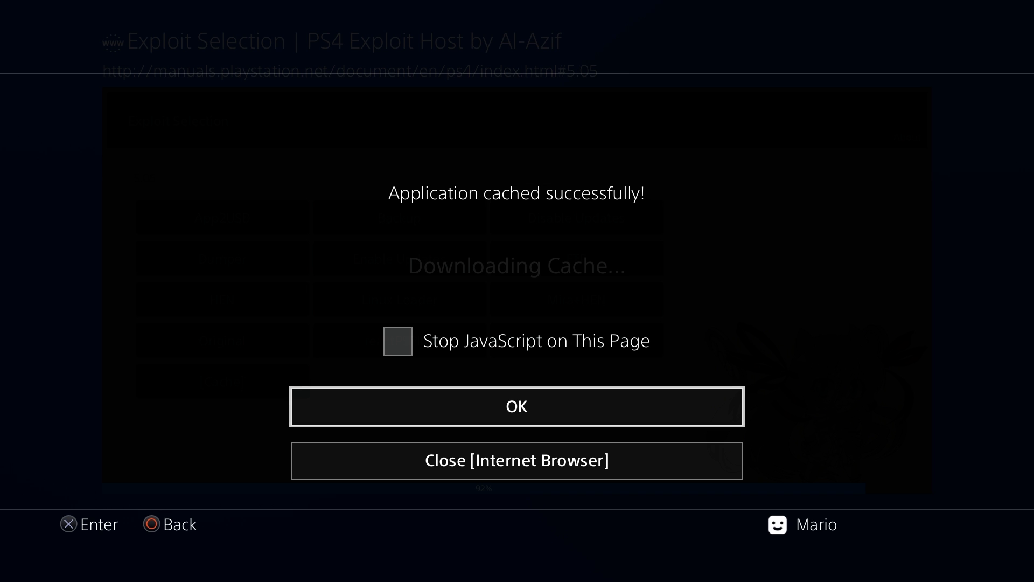
left_click(516, 406)
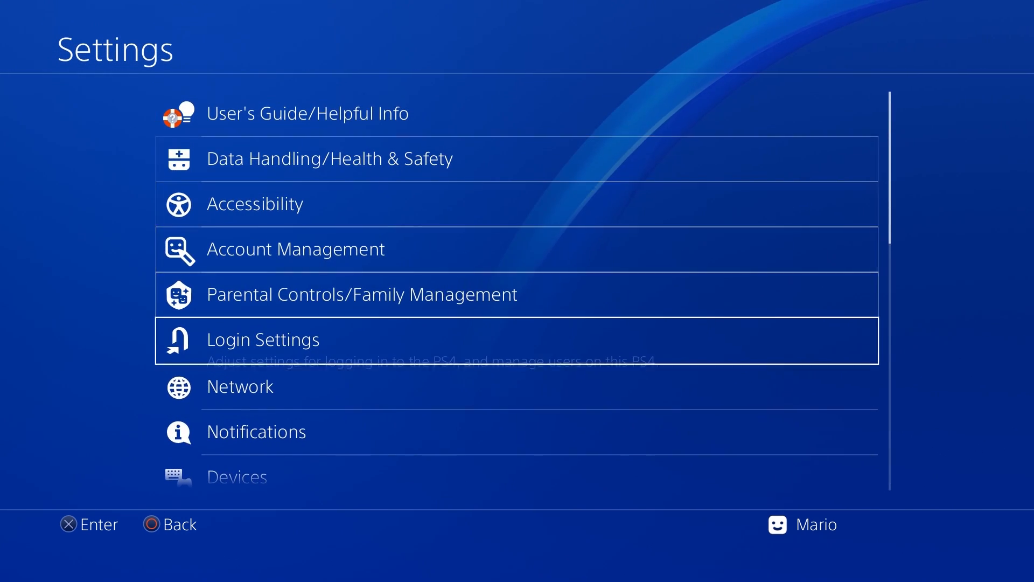
Turn off Connect to the Internet in Network settings so the console goes offline
left_click(239, 387)
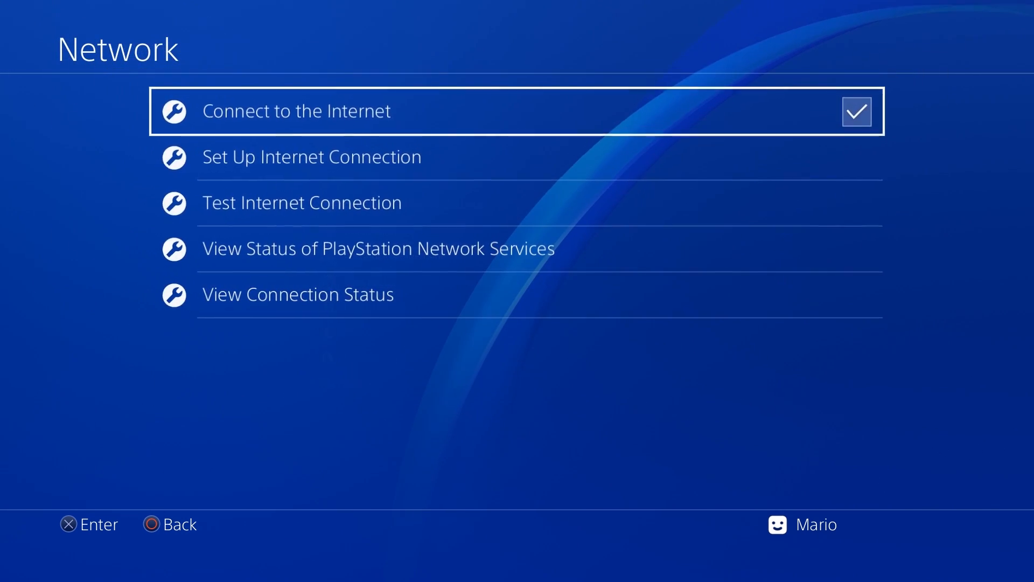
left_click(856, 112)
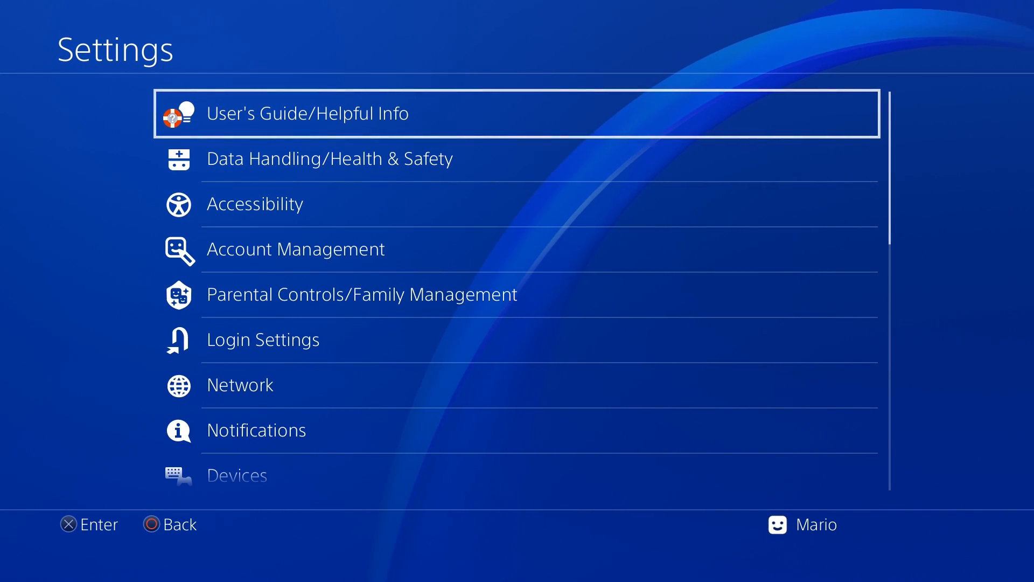
Load the cached host page offline, pick firmware 5.05 and run the Backup payload
left_click(307, 113)
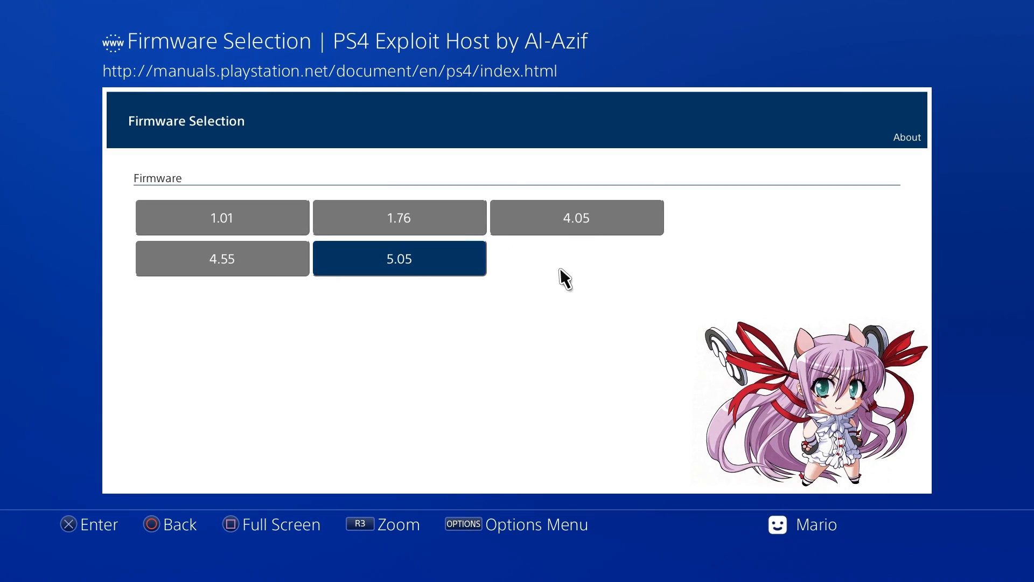
left_click(399, 257)
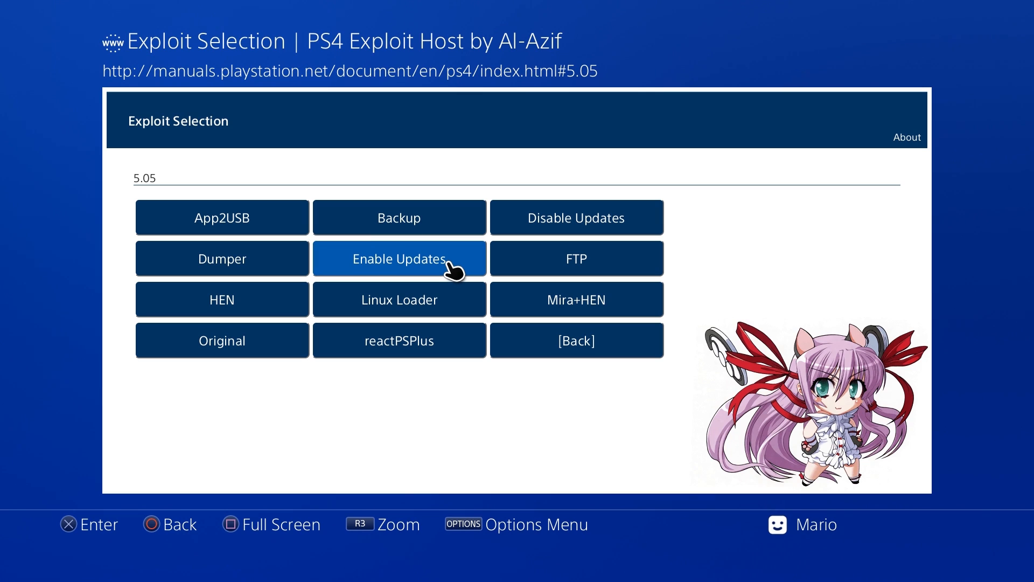
mouse_move(575, 218)
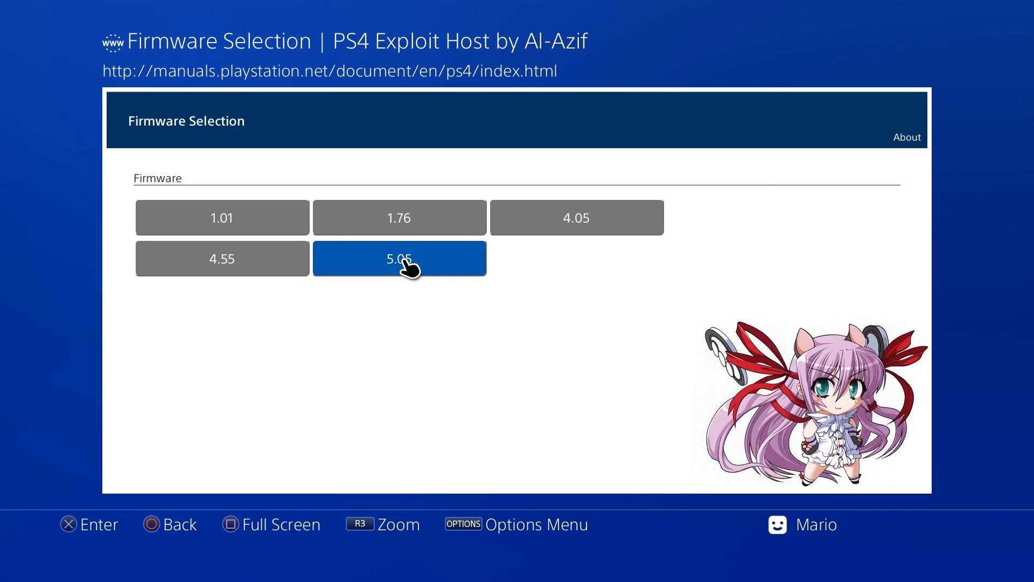
left_click(399, 258)
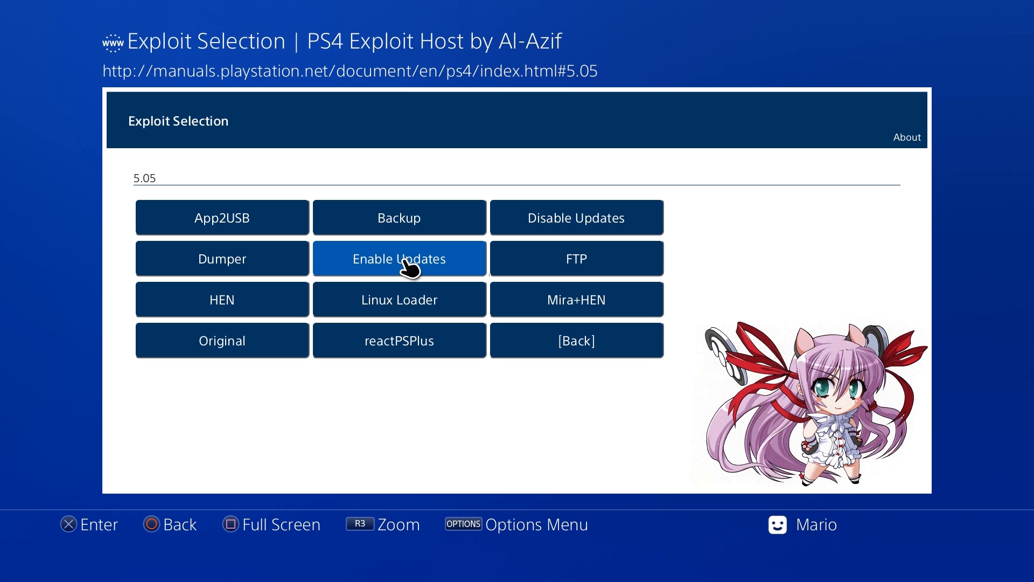
mouse_move(398, 218)
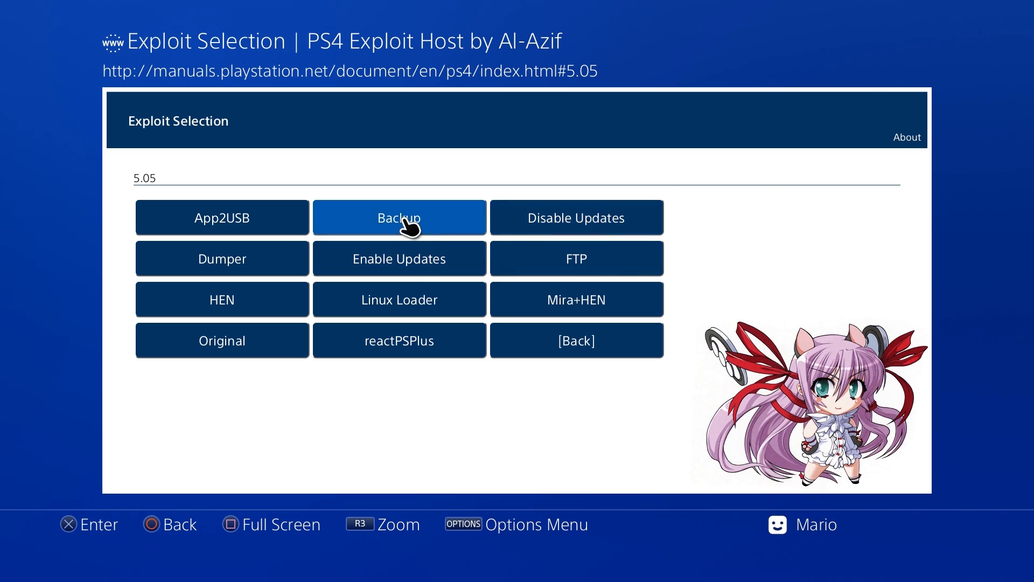
left_click(222, 218)
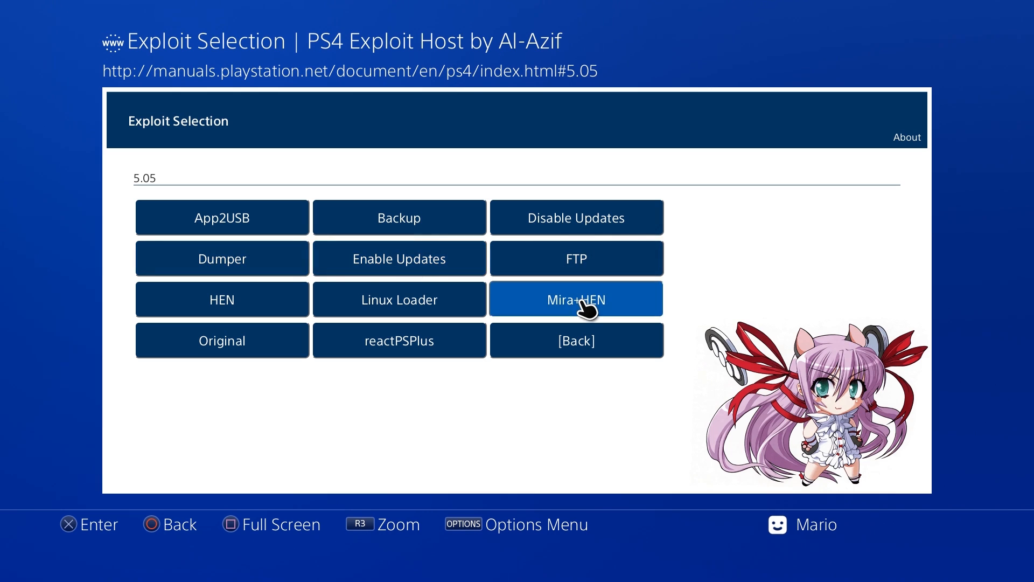
Run the Mira+HEN payload, then the Enable Updates payload from the 5.05 list
left_click(575, 298)
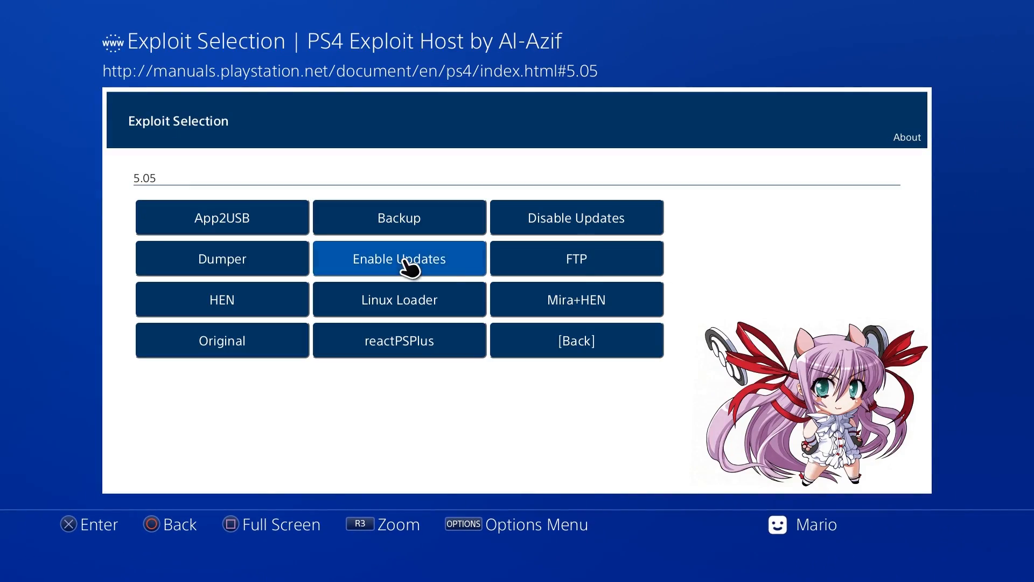
left_click(575, 299)
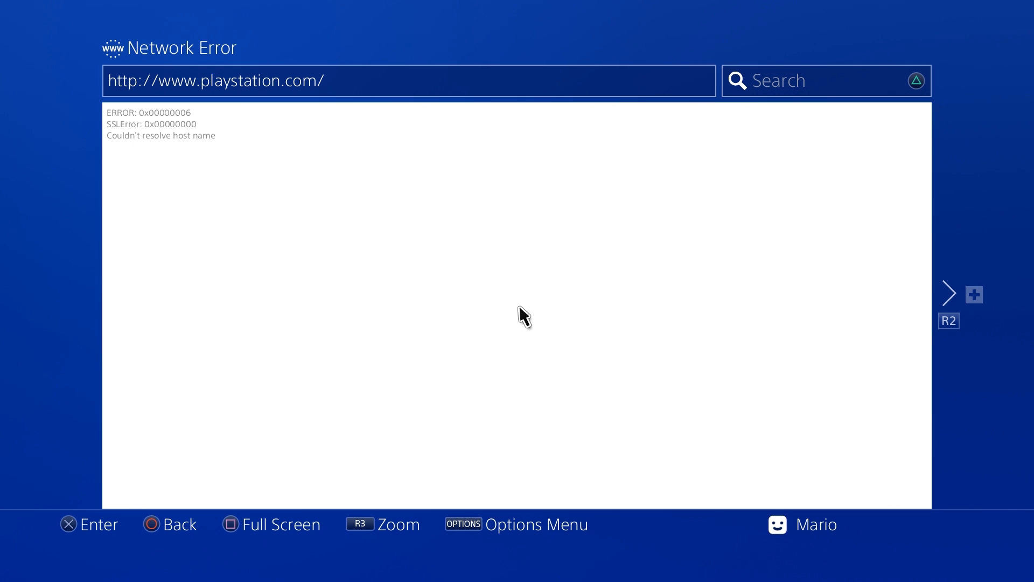
mouse_move(470, 282)
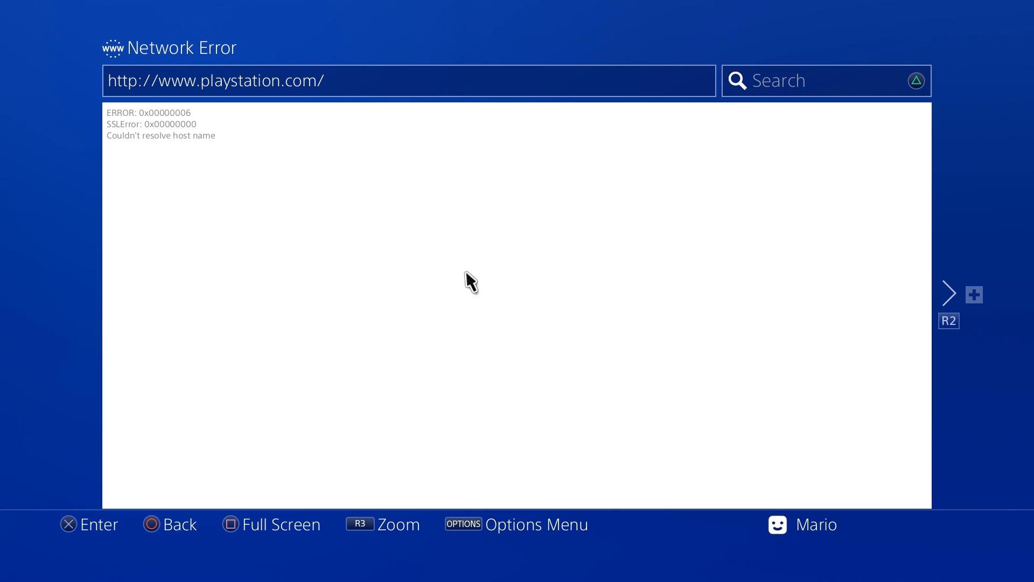
mouse_move(607, 278)
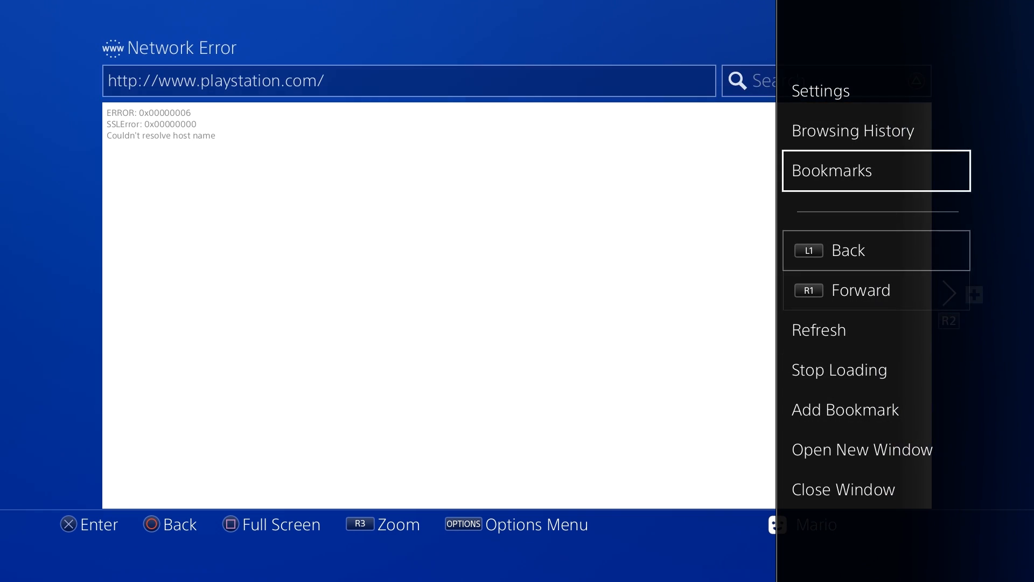
Delete the Internet Browser's stored cookies via its Settings and confirm with OK
left_click(818, 90)
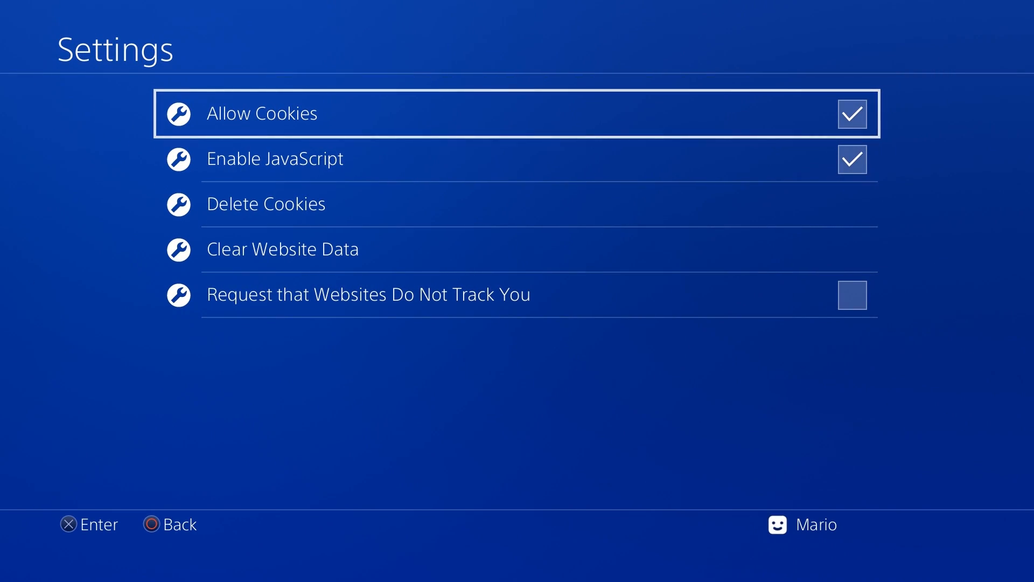
left_click(266, 203)
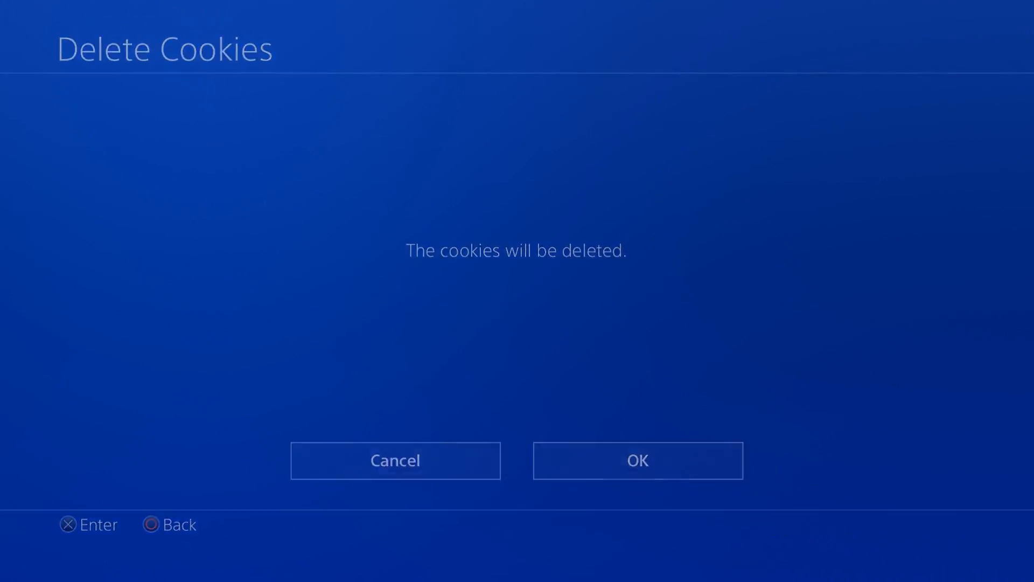
left_click(637, 460)
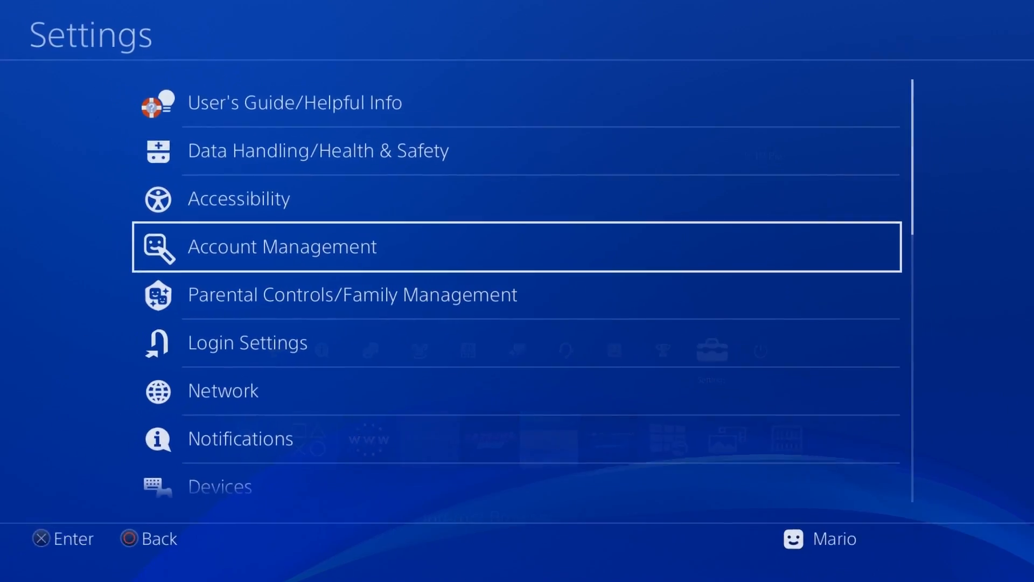
Attempt the User's Guide page, dismiss the cannot-display error and return to Settings
left_click(281, 246)
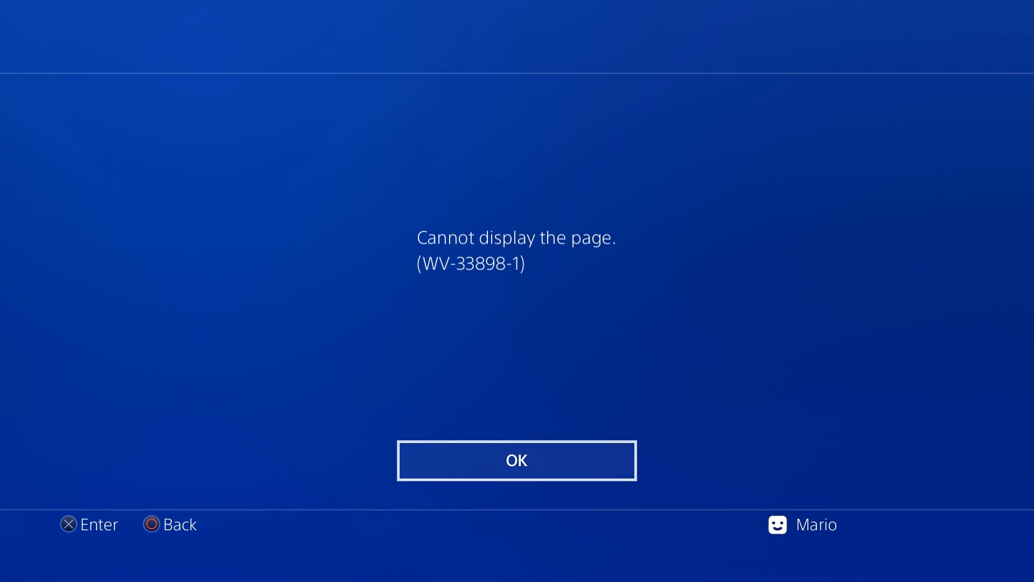
left_click(516, 460)
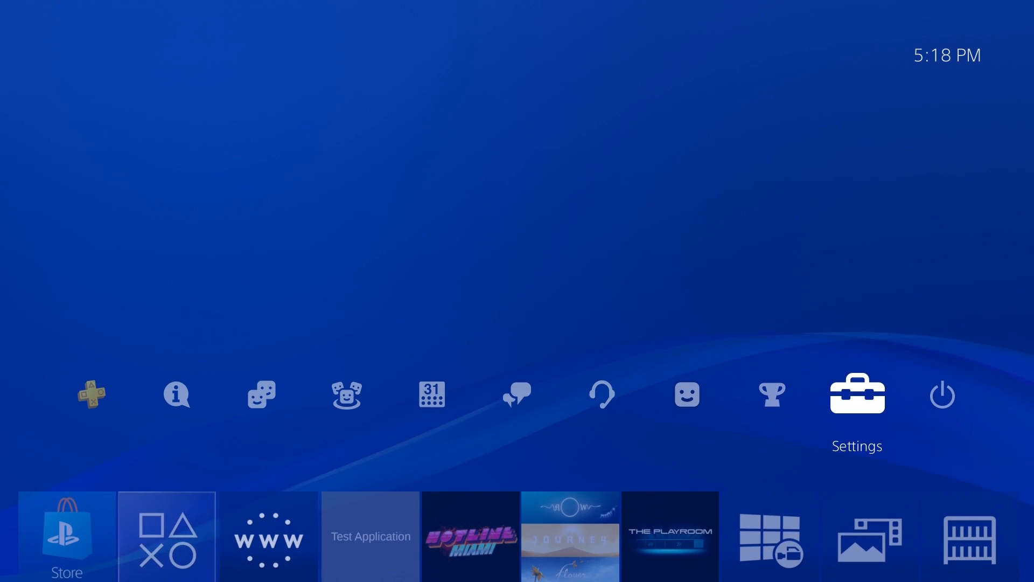
left_click(856, 393)
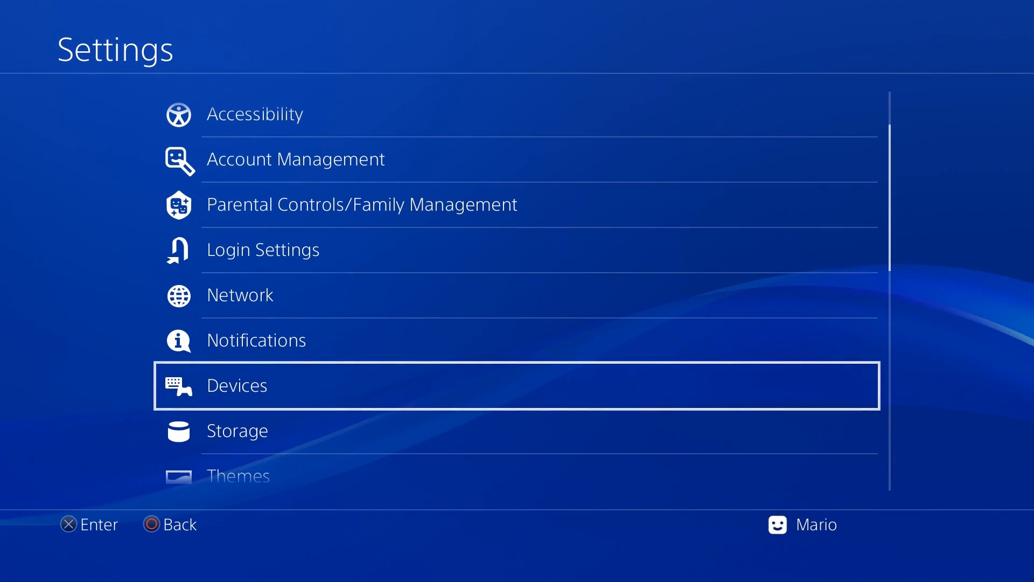
Leave Connect to the Internet unchecked in Network settings and reopen the User's Guide host page
left_click(239, 294)
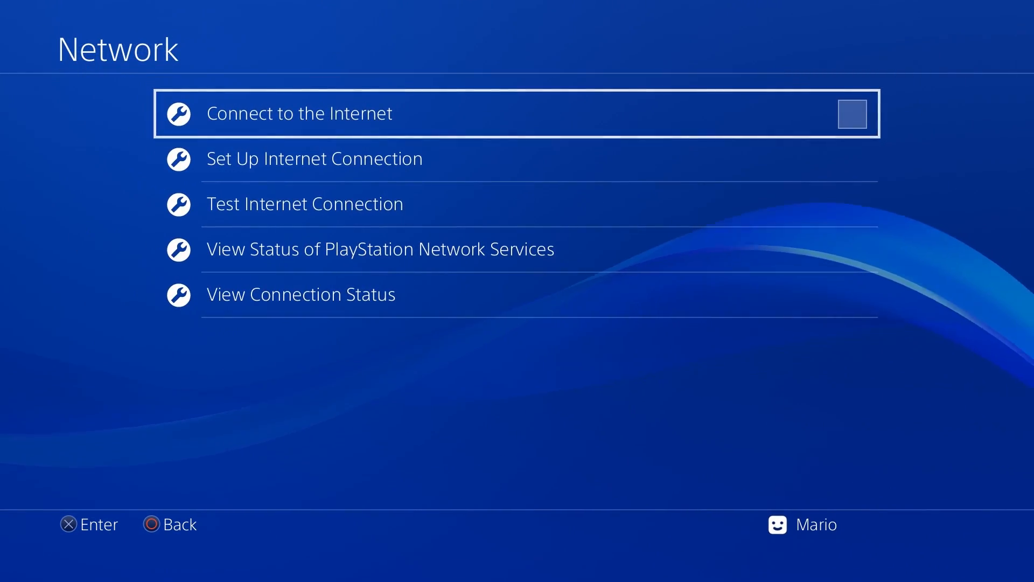
left_click(851, 113)
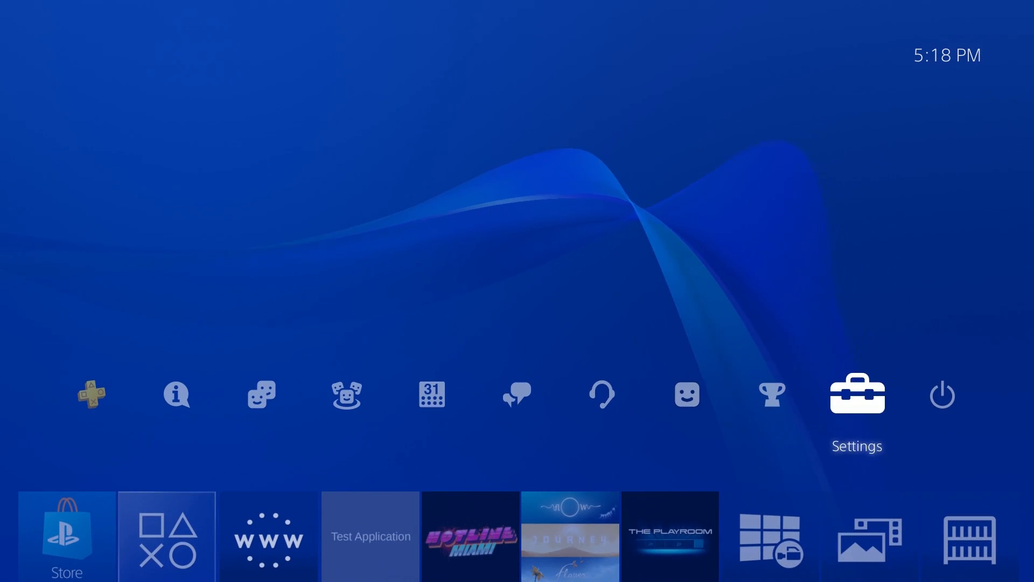
left_click(856, 394)
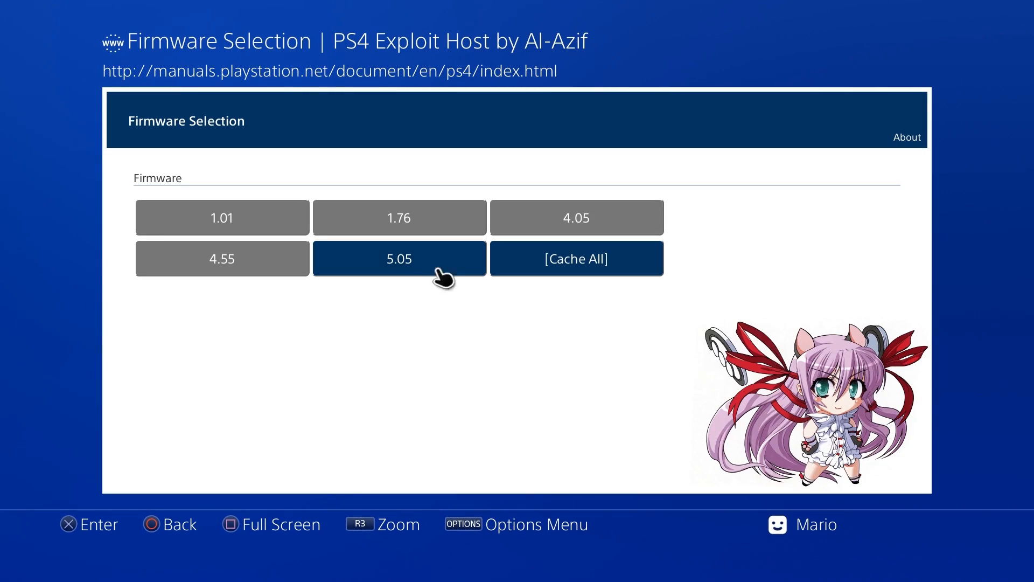
Pick firmware 5.05 on the offline host page and launch the FTP payload
left_click(399, 257)
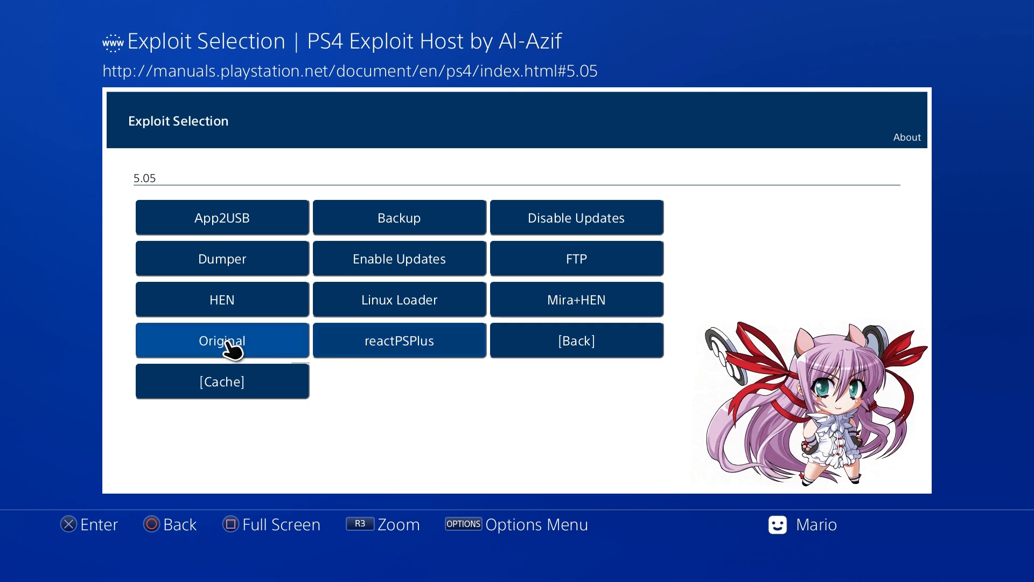
left_click(222, 381)
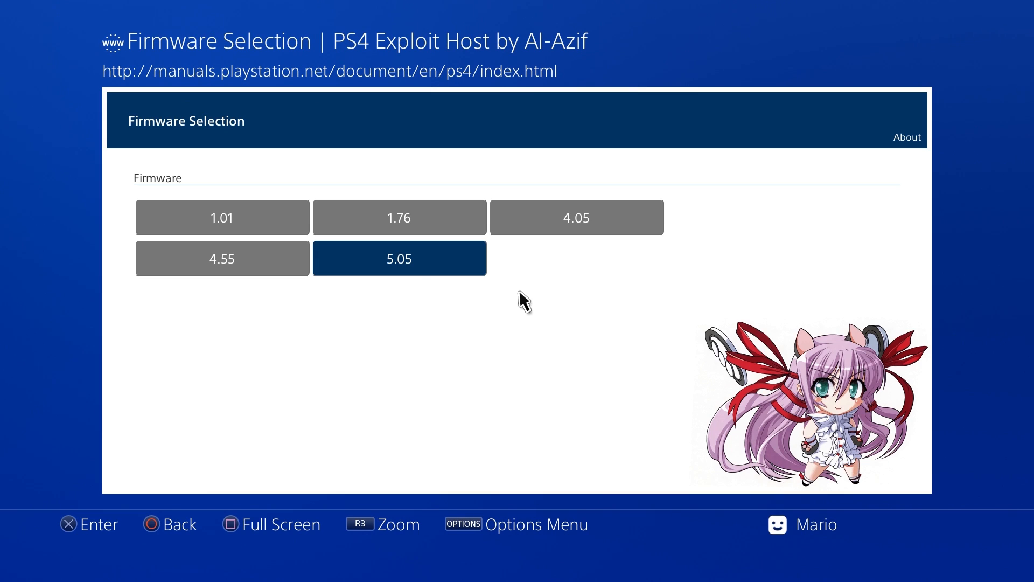
left_click(399, 258)
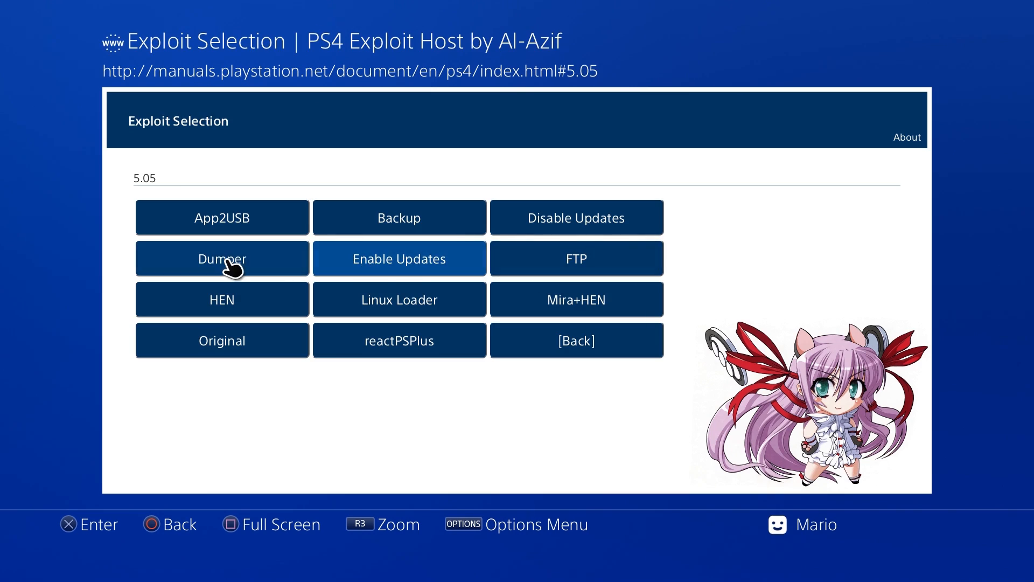
left_click(576, 257)
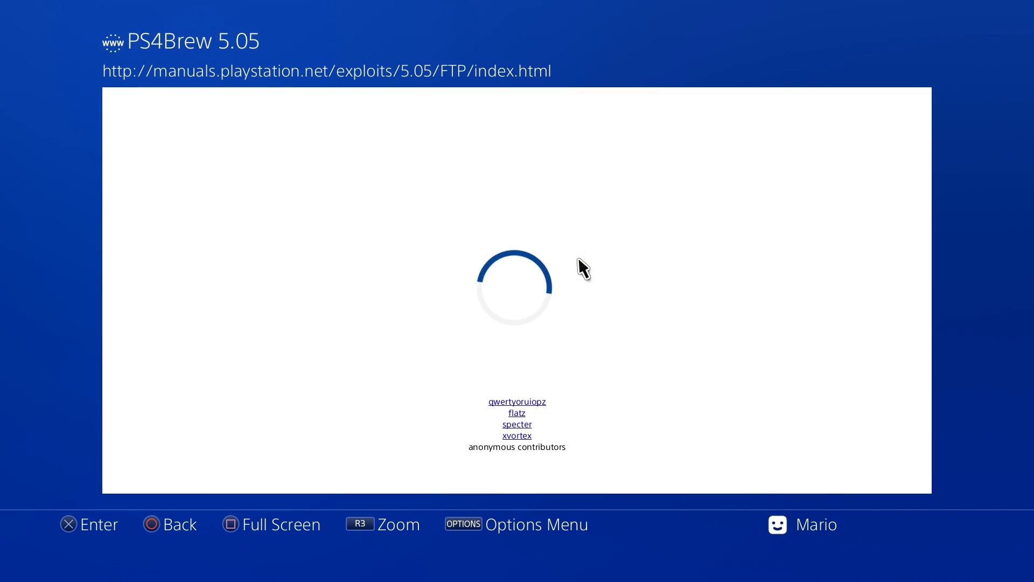